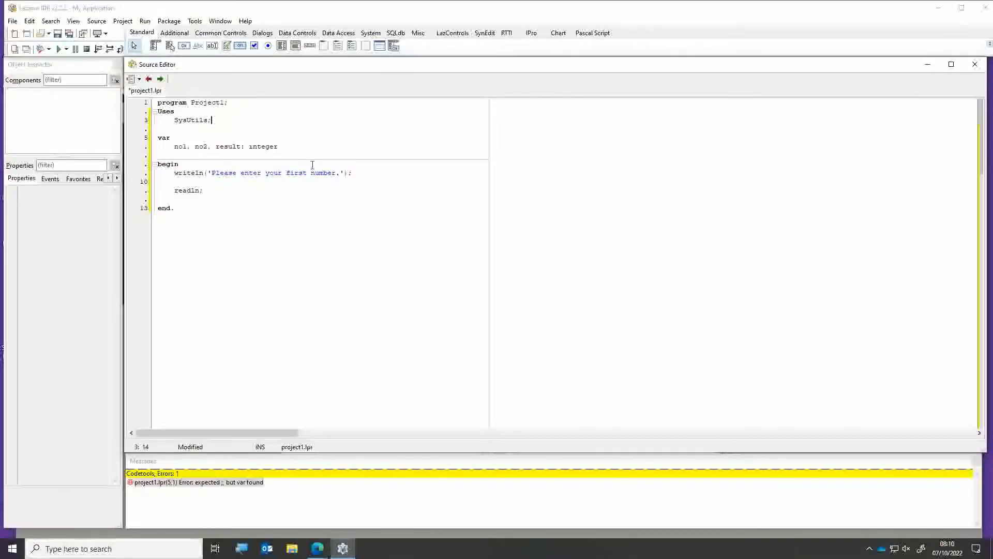
Add the missing semicolon after integer in the var declaration line
left_click(284, 146)
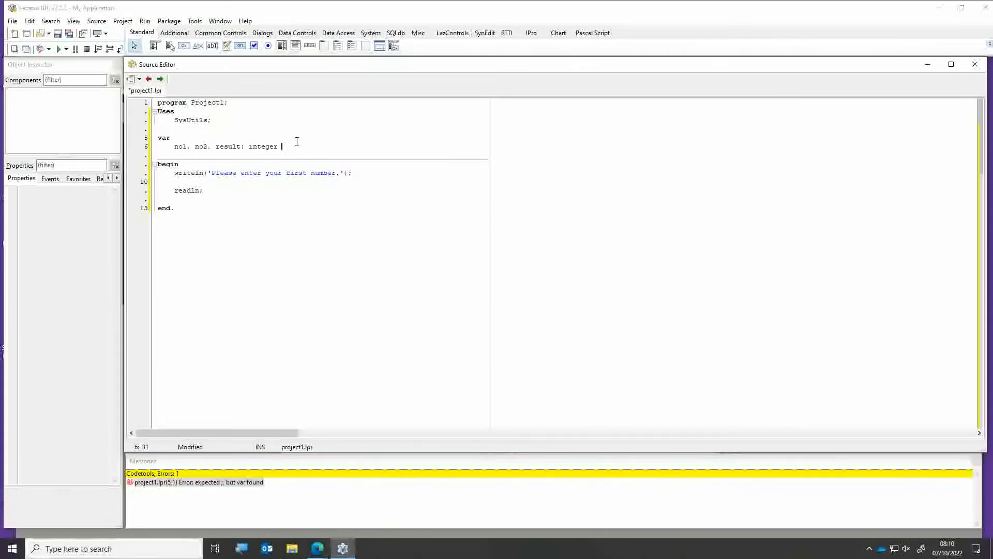
type(";")
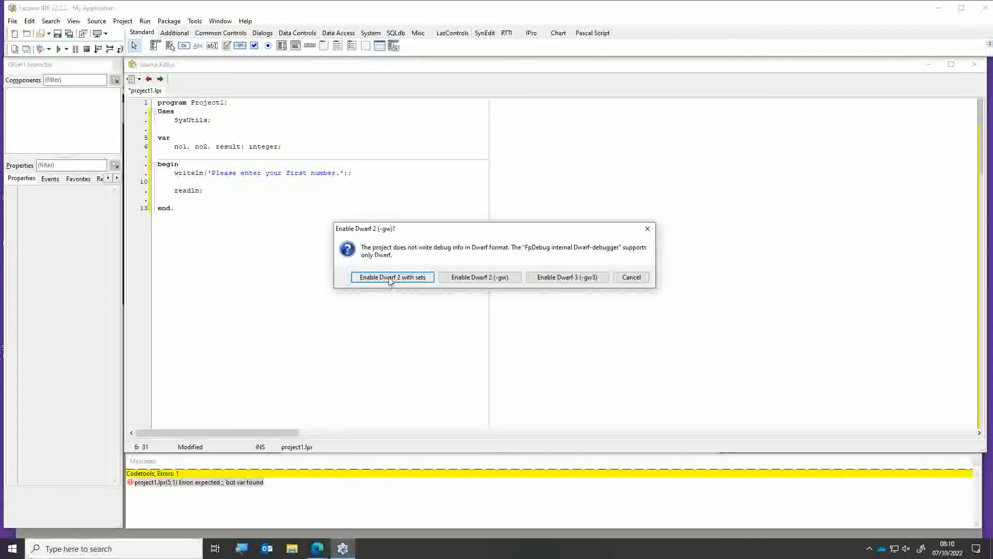
Enable Dwarf 2 debug info with sets, then dismiss the program-finished notice
left_click(392, 277)
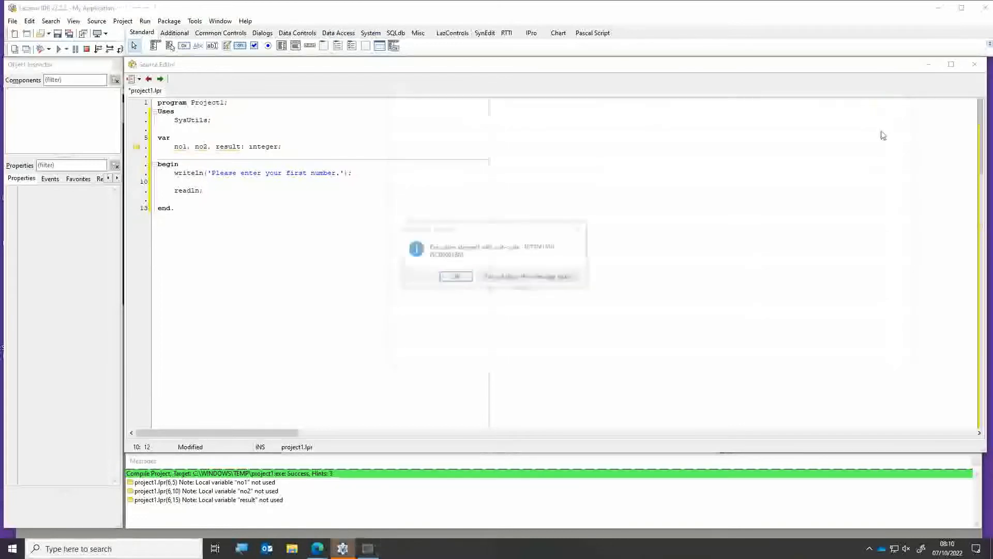
left_click(456, 276)
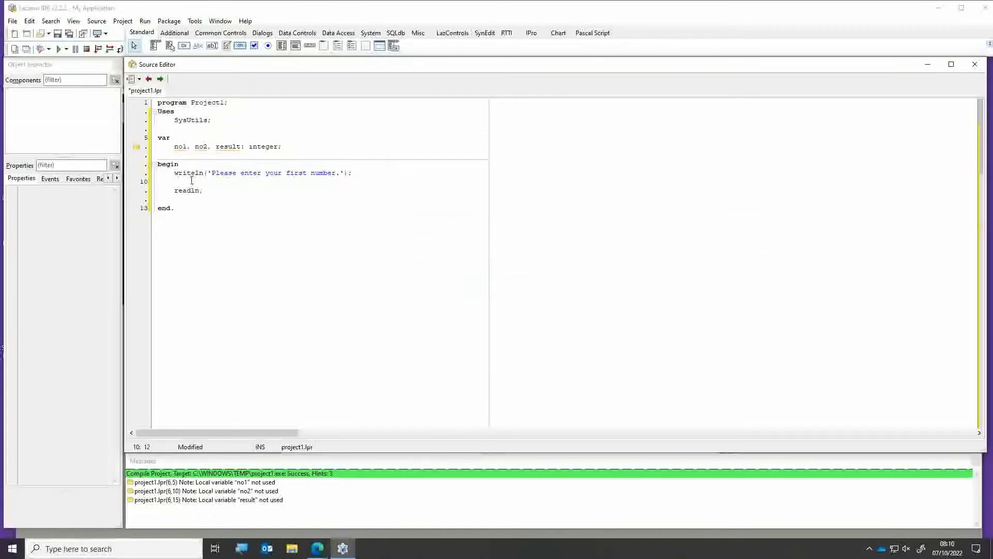
Insert a new line below the first-number prompt and type readln
key("Return")
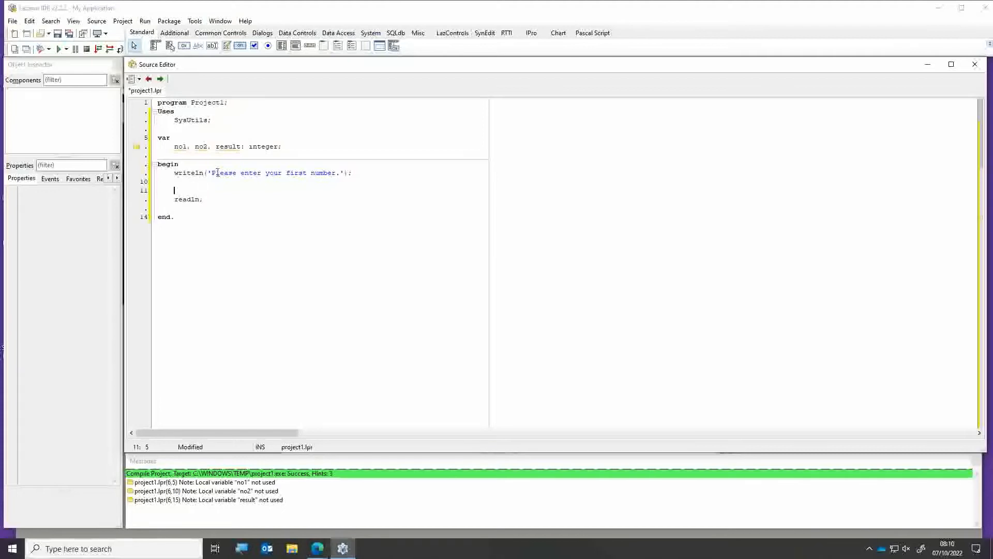
key("Backspace")
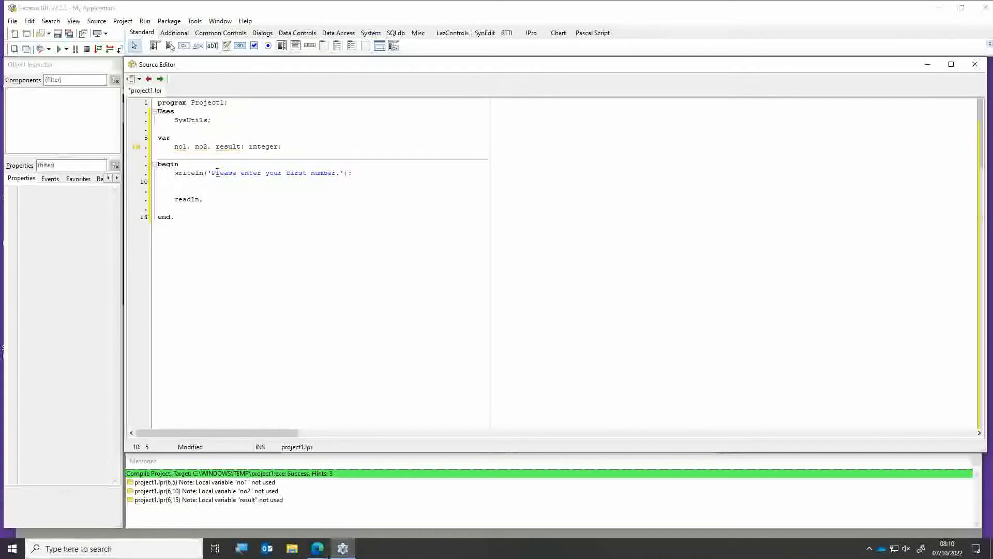
left_click(175, 182)
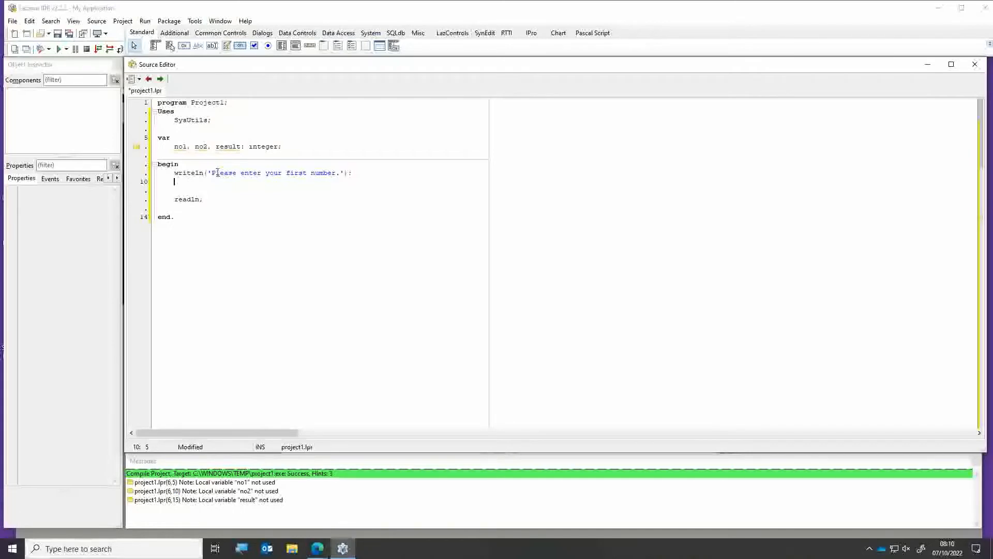
type("=")
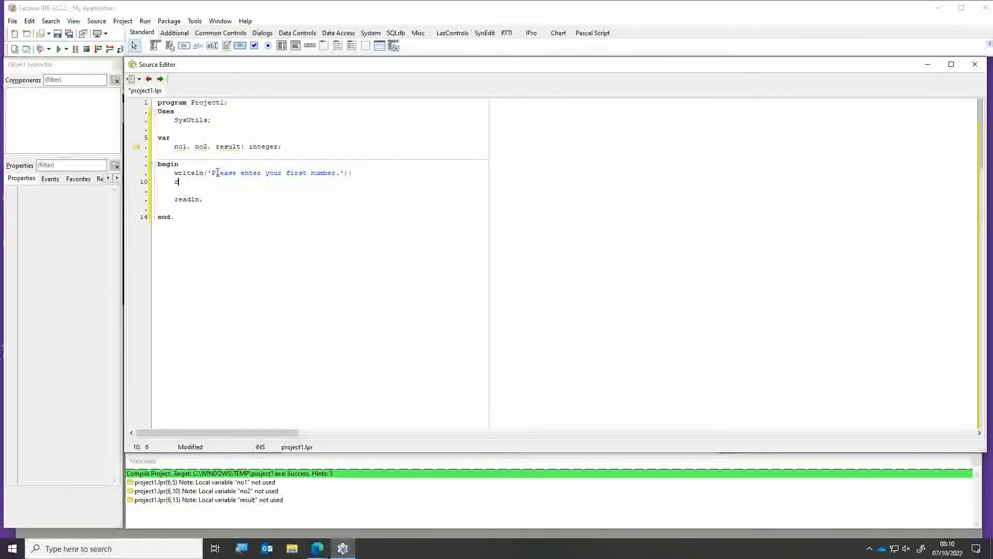
type("read")
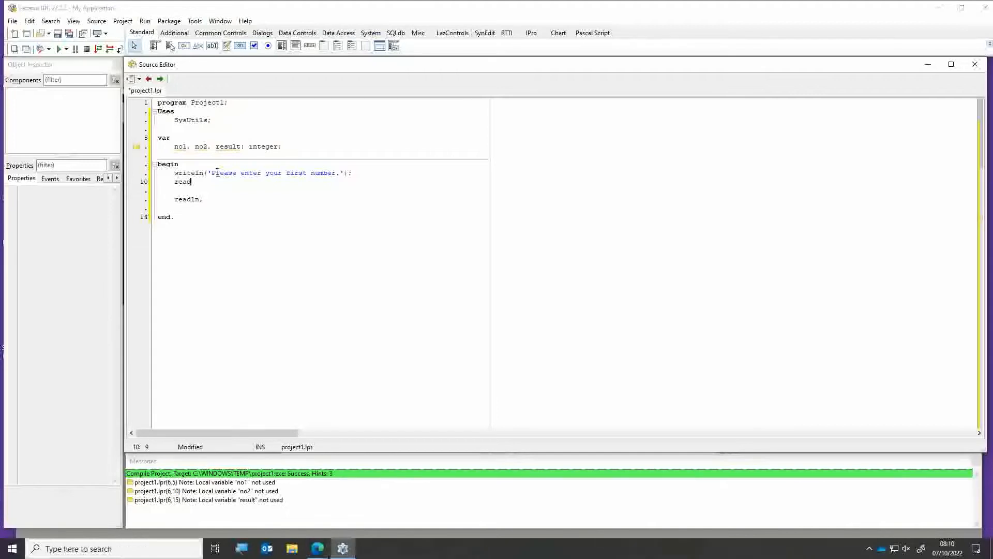
type("ln")
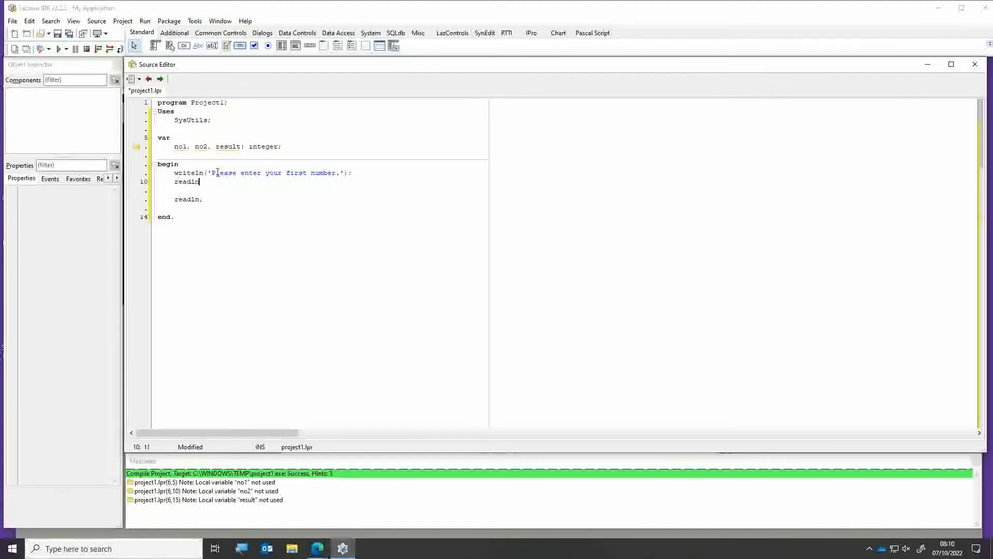